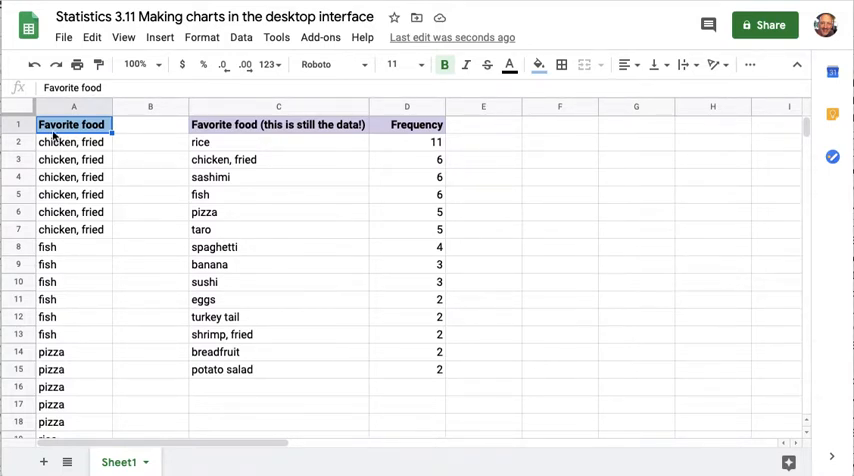
Open the spreadsheet's version history via File > Version history
{"action": "left_click", "coordinate": [72, 108]}
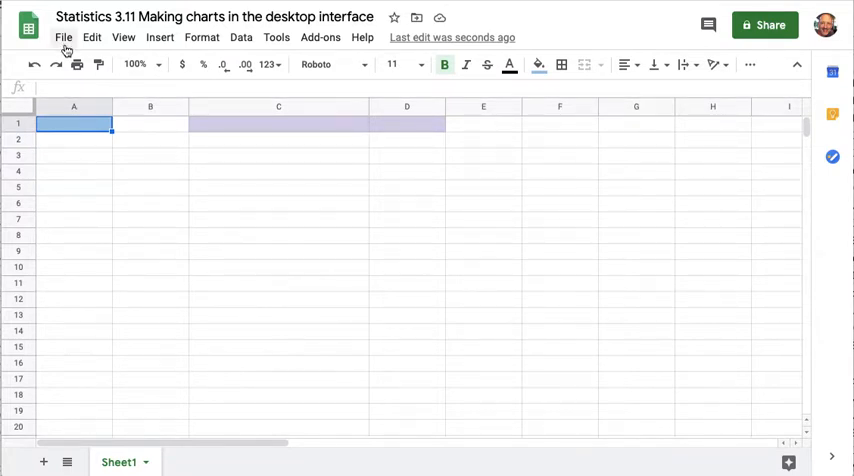
{"action": "left_click", "coordinate": [64, 36]}
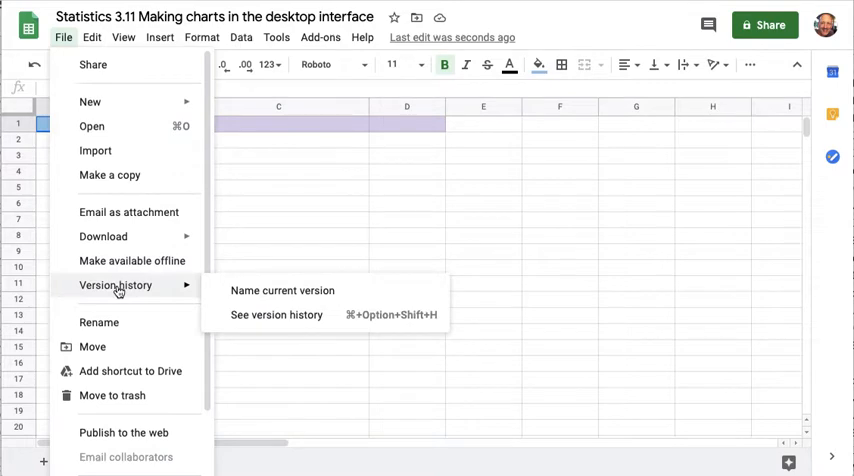
{"action": "left_click", "coordinate": [276, 316]}
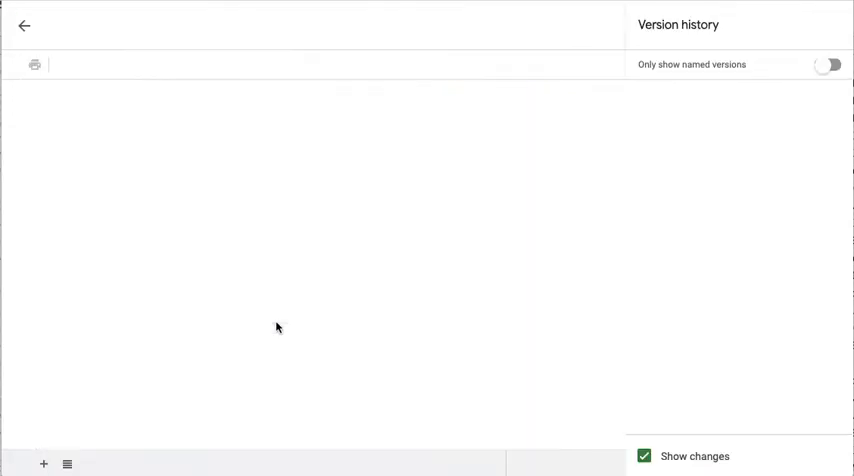
Preview the 11:30 AM and 11:19 AM versions, settling on the 11:30 AM one with the food data
{"action": "left_click", "coordinate": [708, 122]}
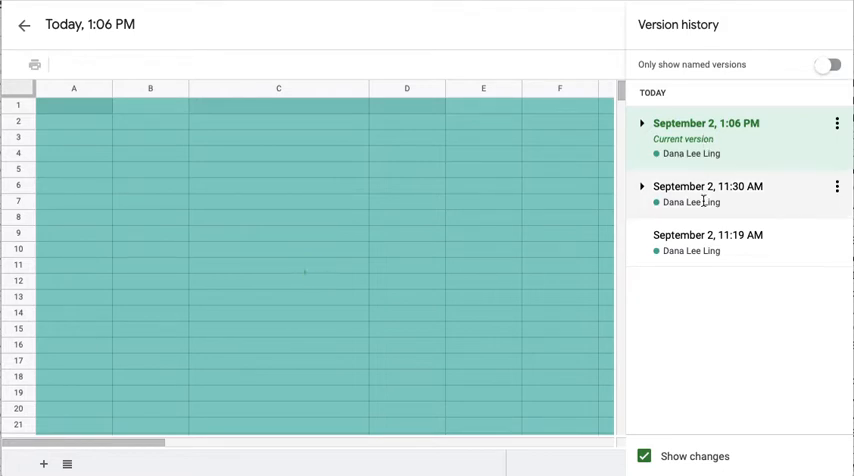
{"action": "left_click", "coordinate": [708, 188]}
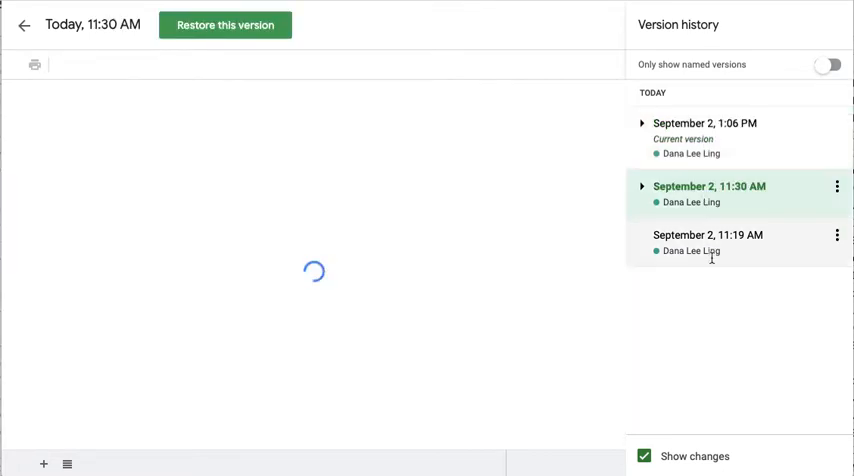
{"action": "left_click", "coordinate": [708, 236]}
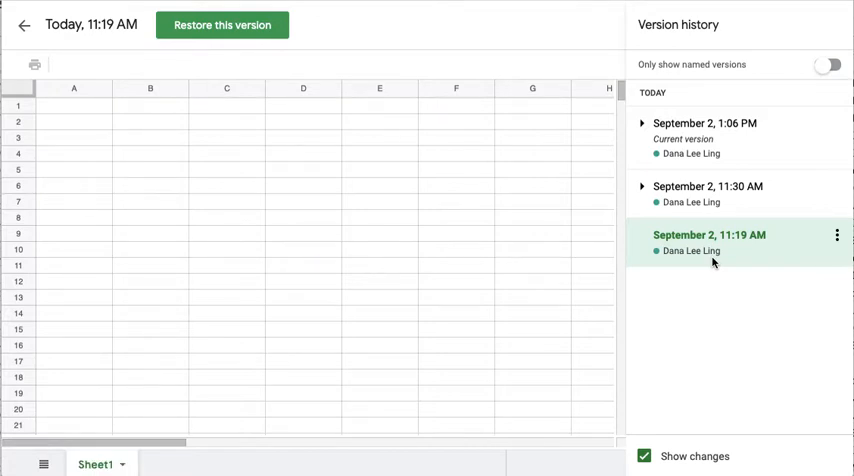
{"action": "left_click", "coordinate": [708, 188]}
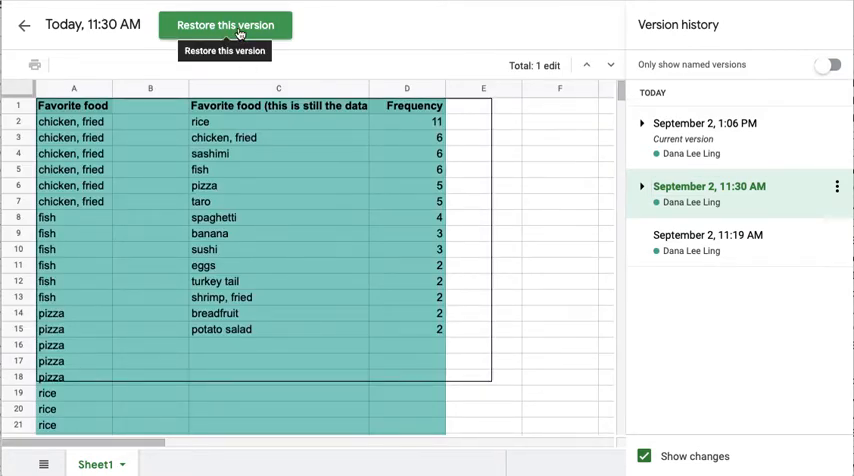
Restore the spreadsheet to the 11:30 AM version and confirm
{"action": "left_click", "coordinate": [224, 32]}
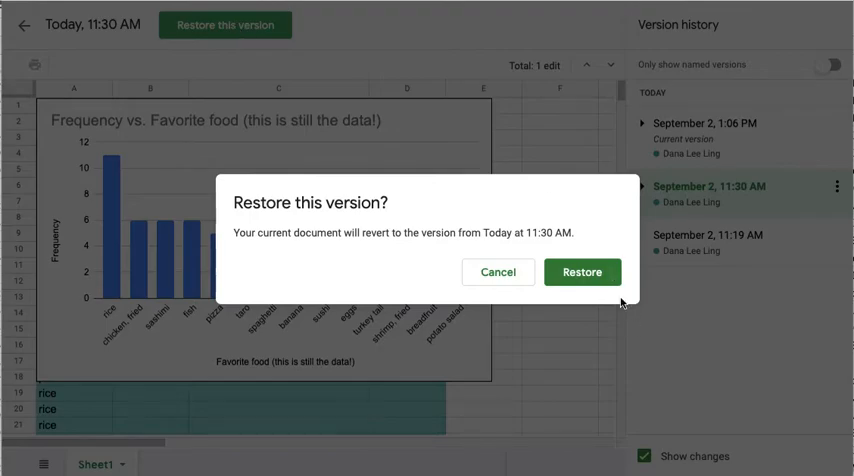
{"action": "left_click", "coordinate": [582, 272]}
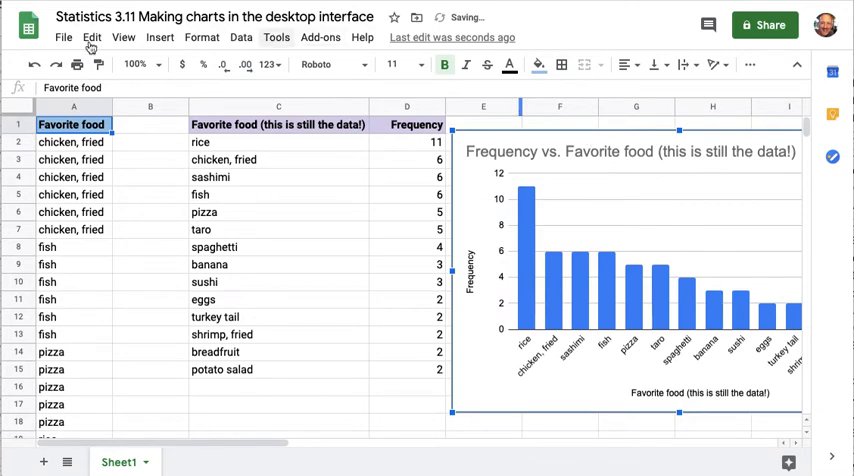
Reopen version history to see the new 1:07 PM version restored from 11:30 AM
{"action": "left_click", "coordinate": [64, 36]}
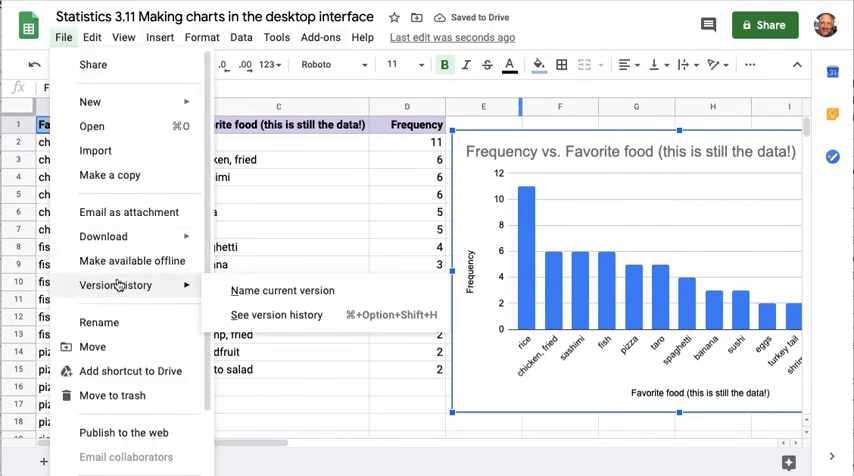
{"action": "left_click", "coordinate": [276, 316]}
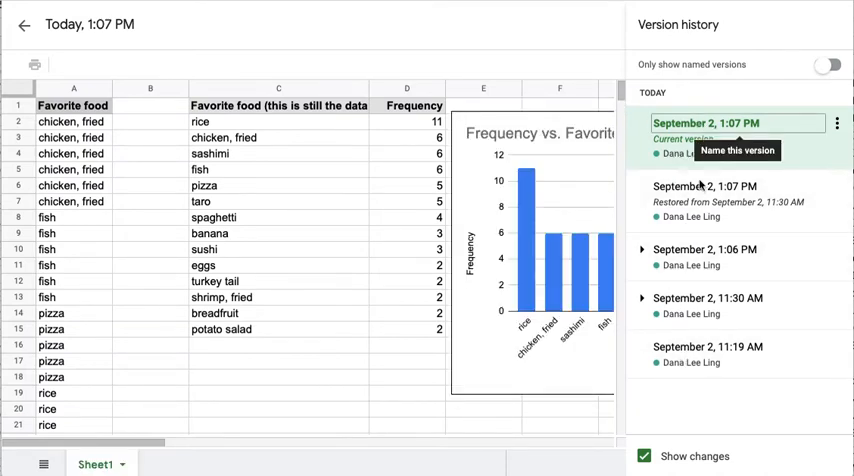
{"action": "mouse_move", "coordinate": [700, 260]}
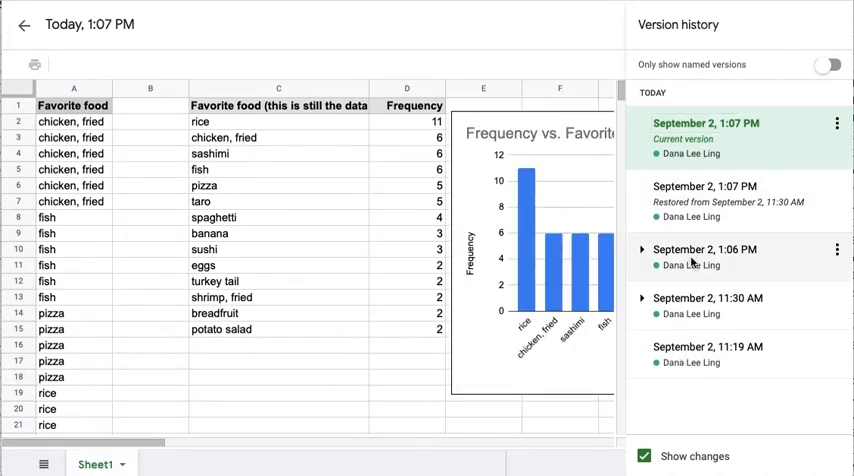